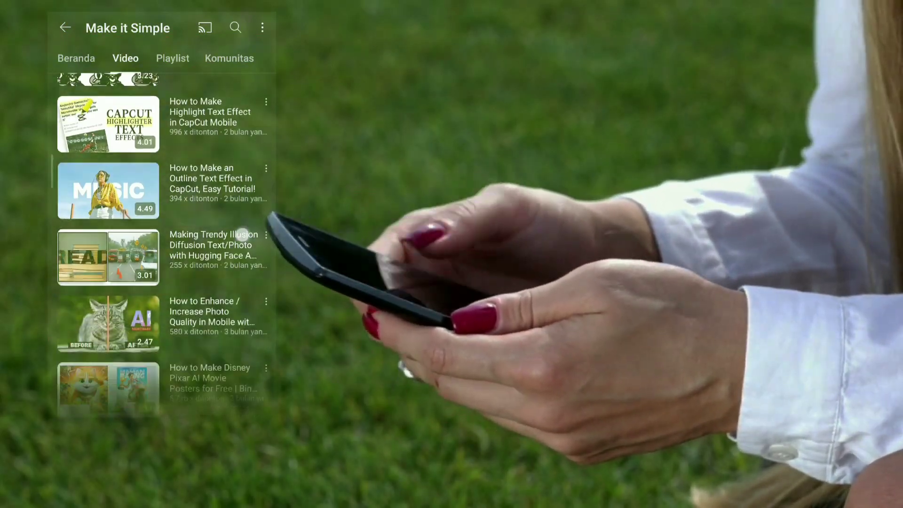
Start a new project and browse the device's Videos gallery.
scroll("down", 3)
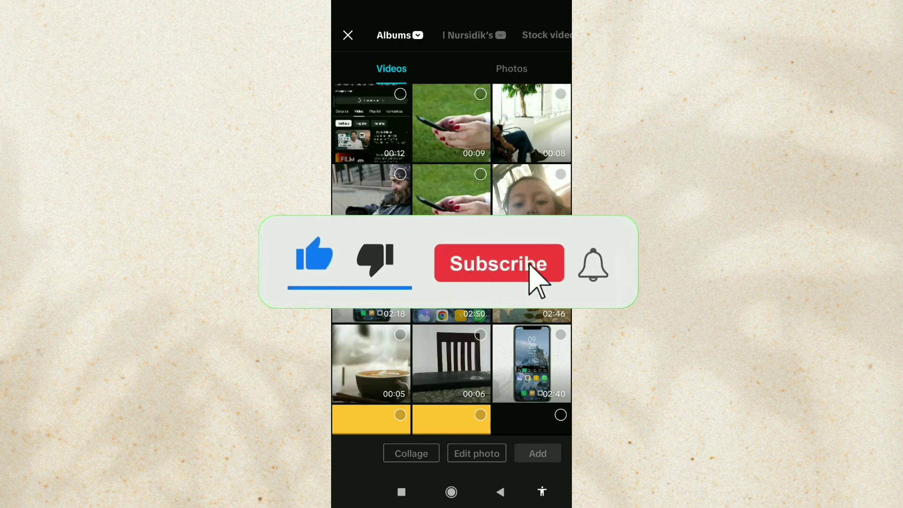
Import the 9-second hand-holding-phone grass clip without applying a filter.
left_click(452, 123)
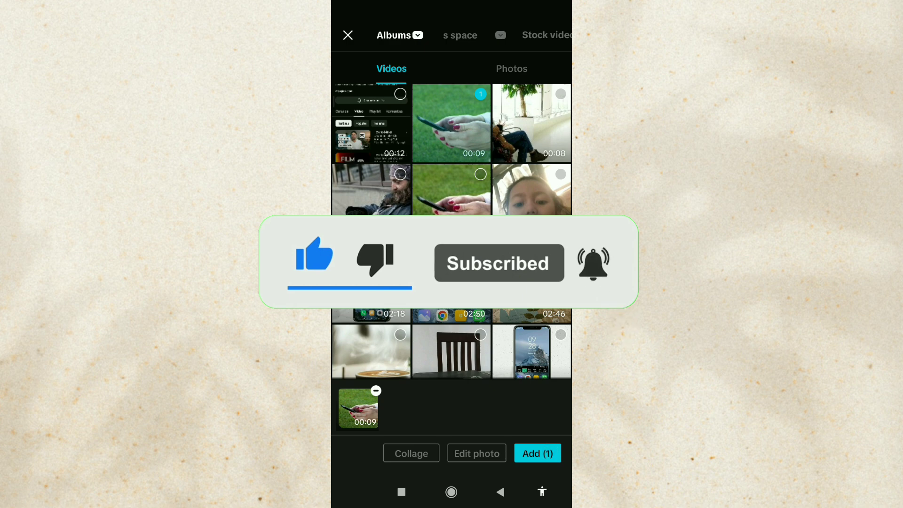
left_click(537, 453)
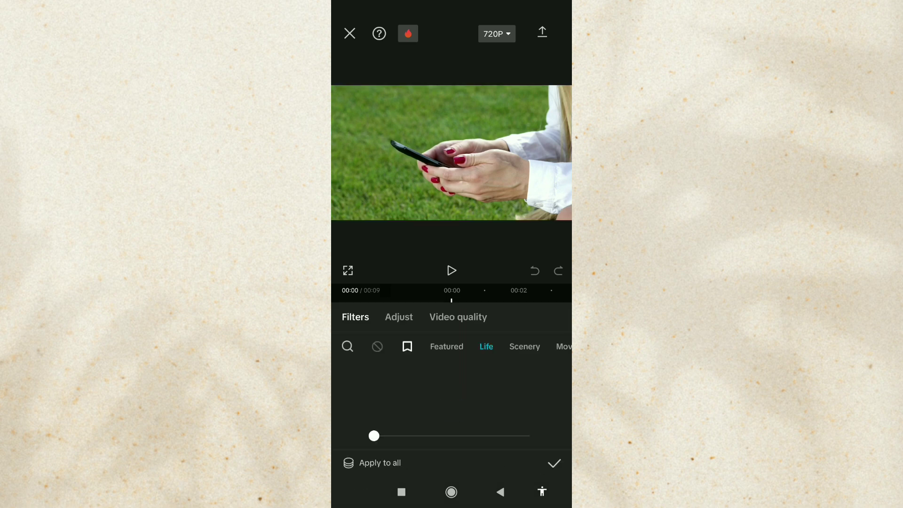
left_click(398, 317)
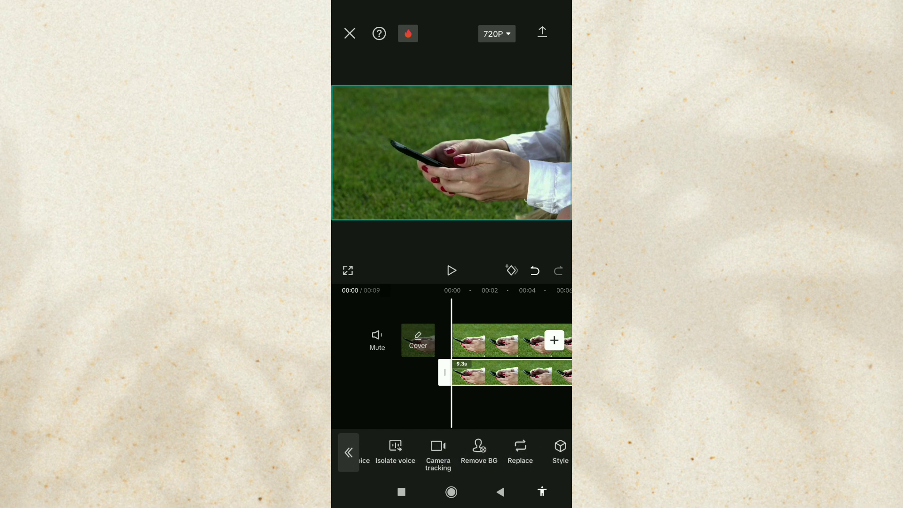
Keep only the hands and arm on the duplicate clip using Custom removal.
left_click(479, 451)
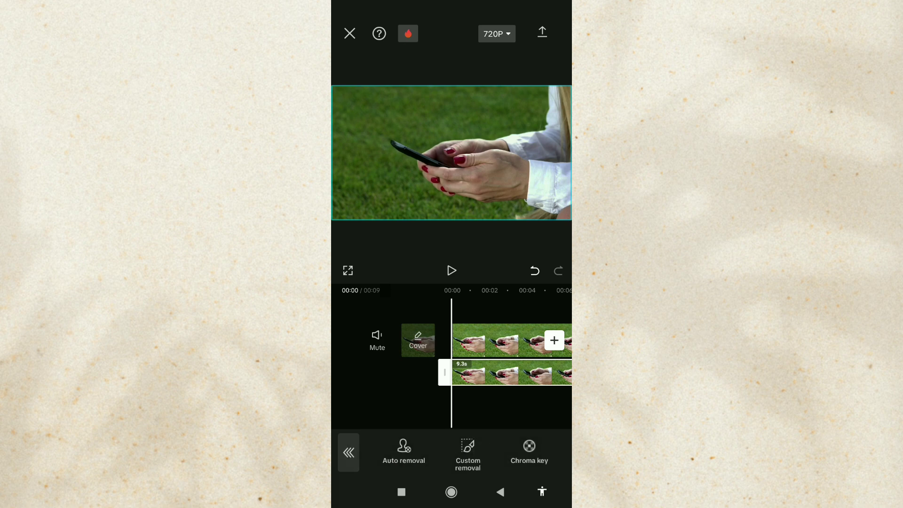
left_click(467, 454)
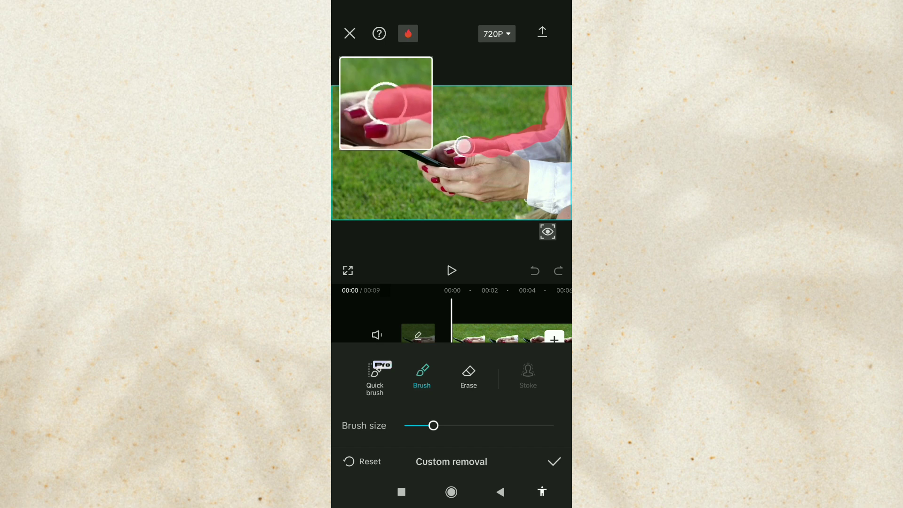
left_click_drag(464, 146, 559, 212)
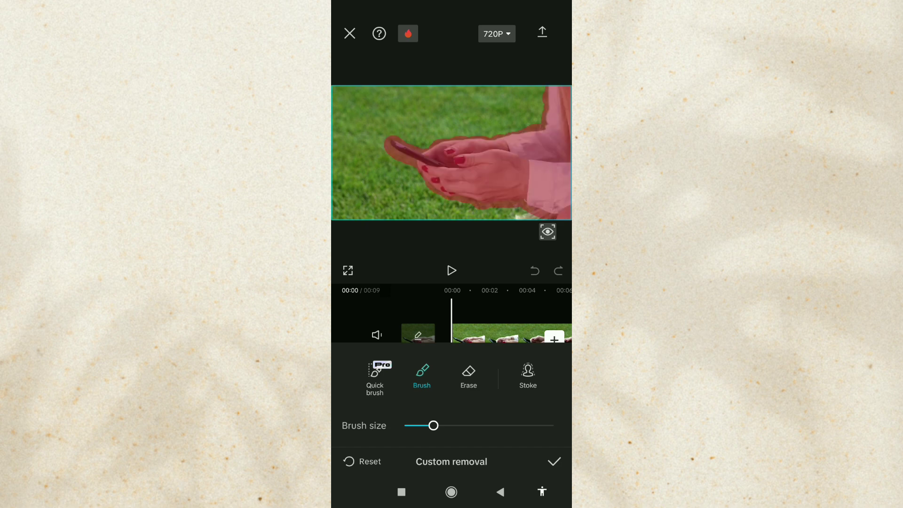
left_click(553, 462)
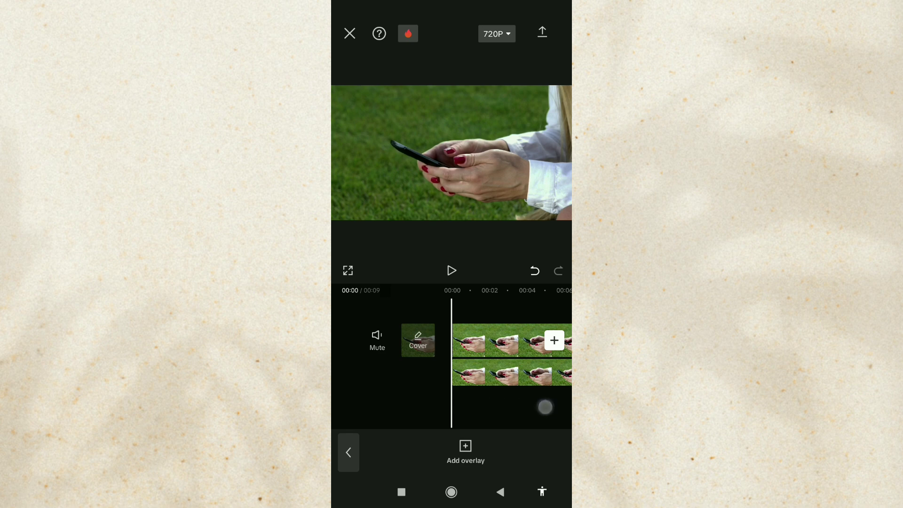
Add the 12-second YouTube channel screen recording as a cropped overlay.
left_click(465, 453)
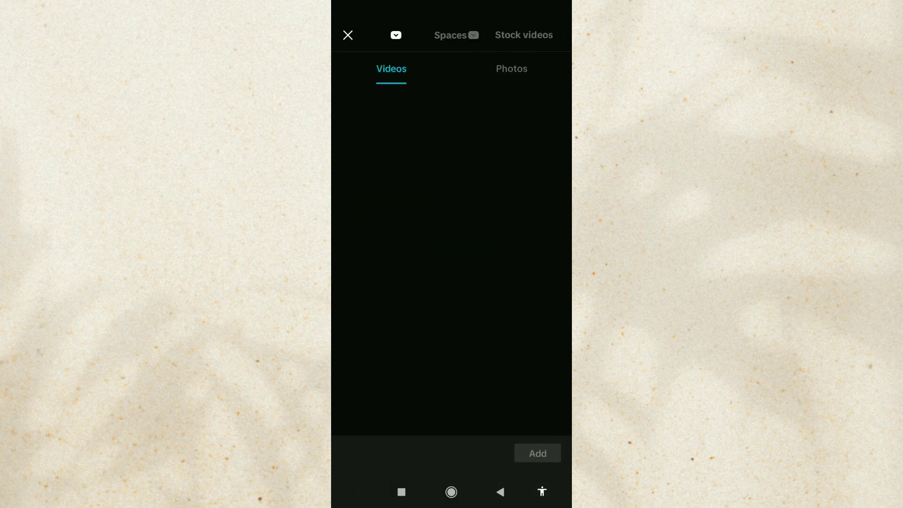
left_click(455, 35)
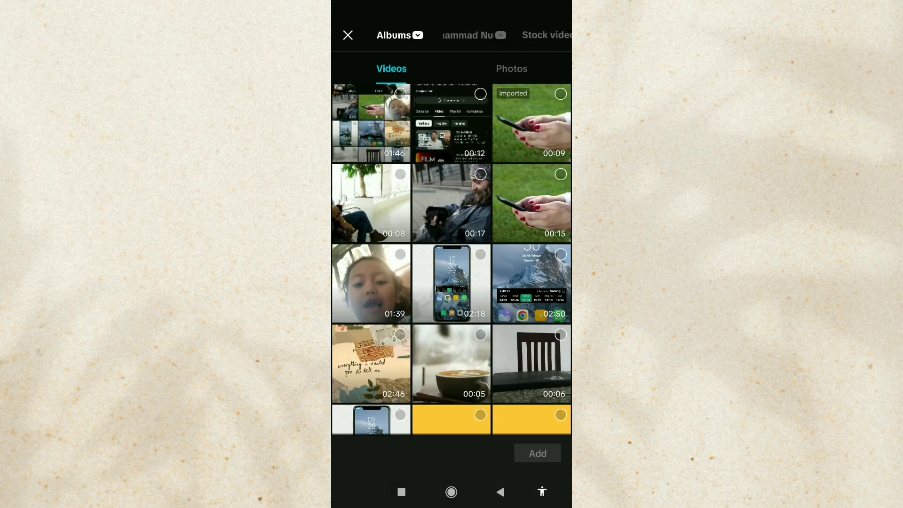
left_click(537, 454)
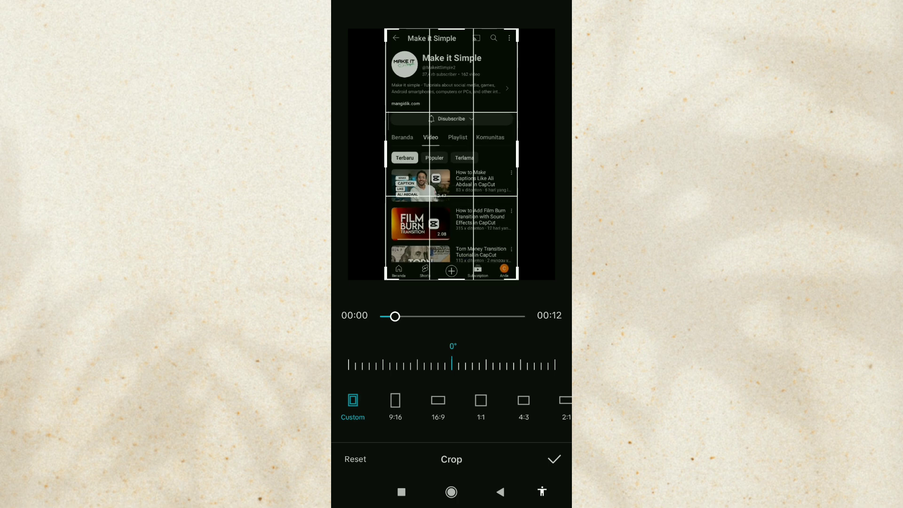
left_click(554, 459)
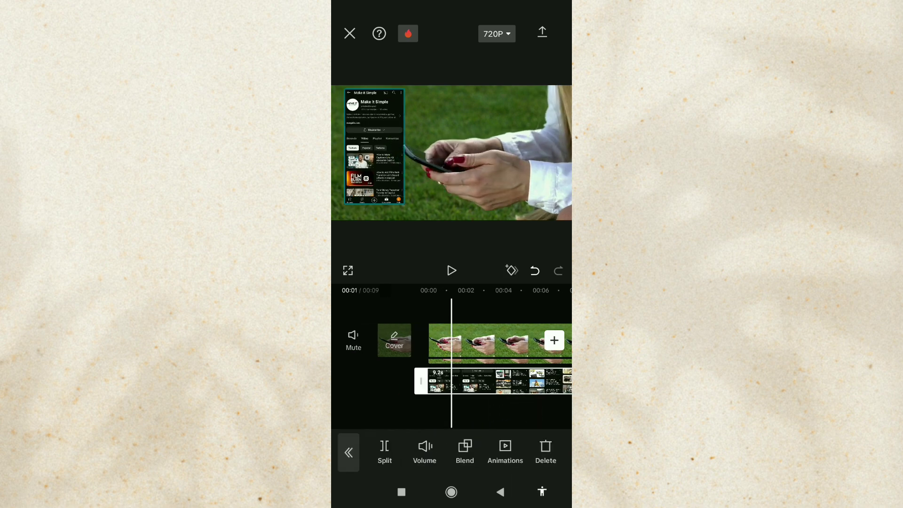
Give the screen-recording overlay Filter blend at 100 and a horizontal mask.
left_click(464, 452)
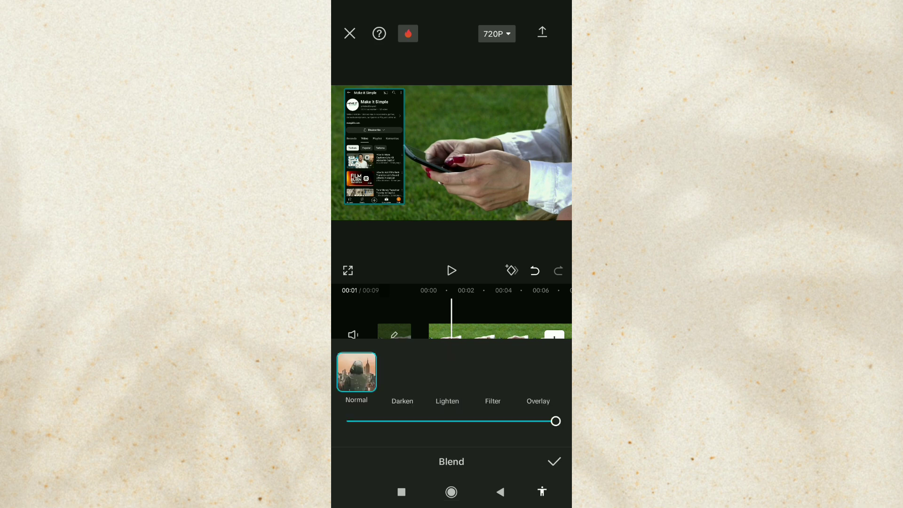
left_click(493, 372)
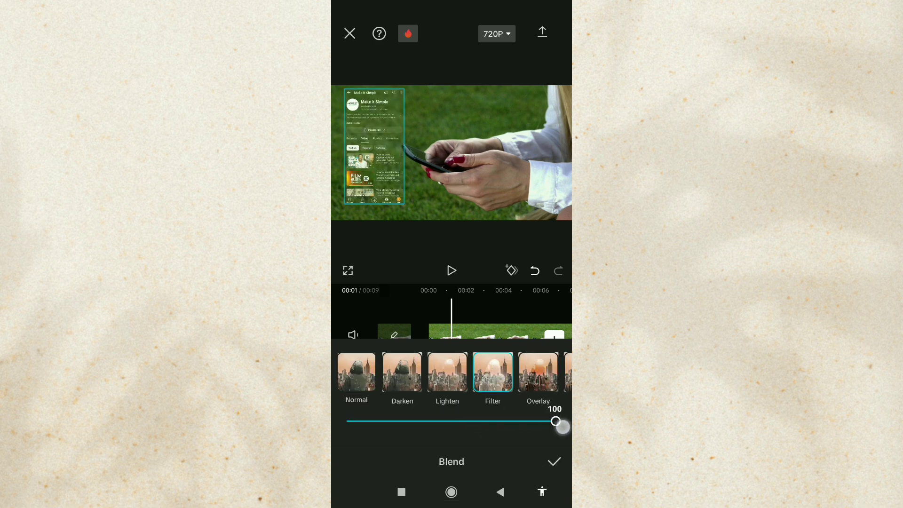
left_click(554, 462)
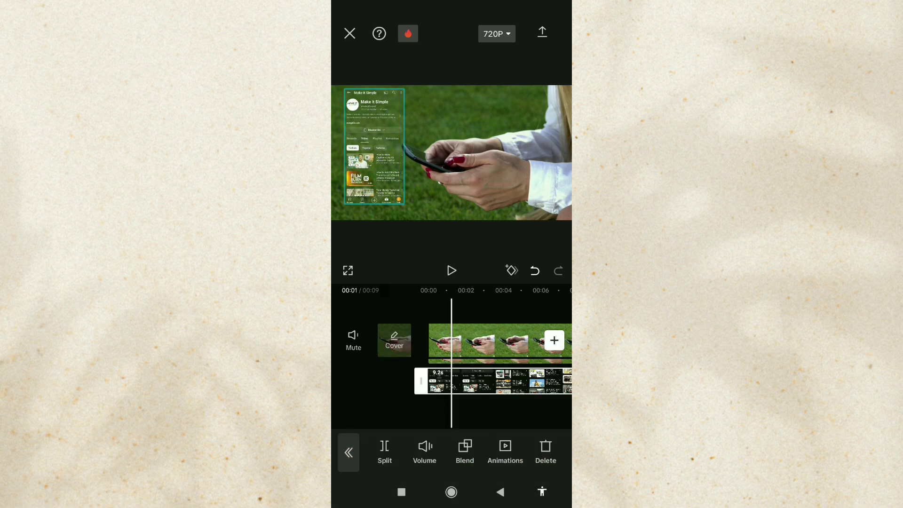
scroll("right", 3)
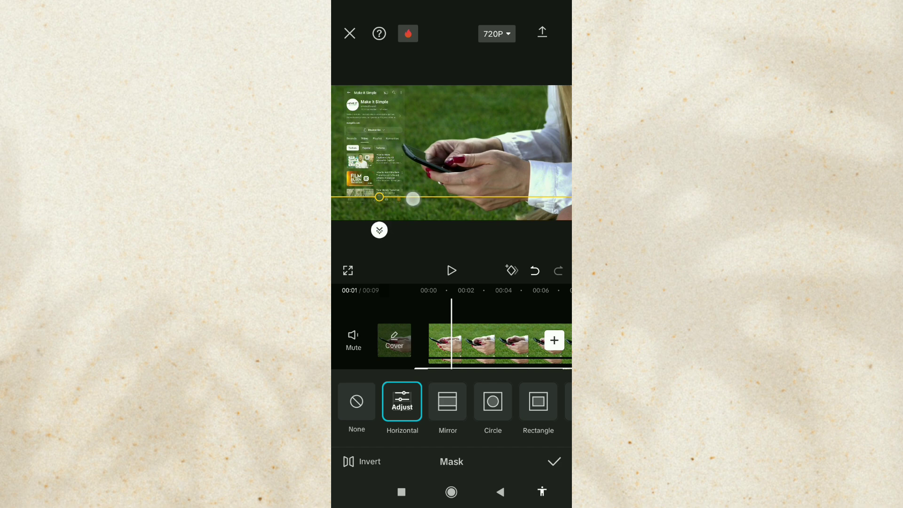
left_click(552, 461)
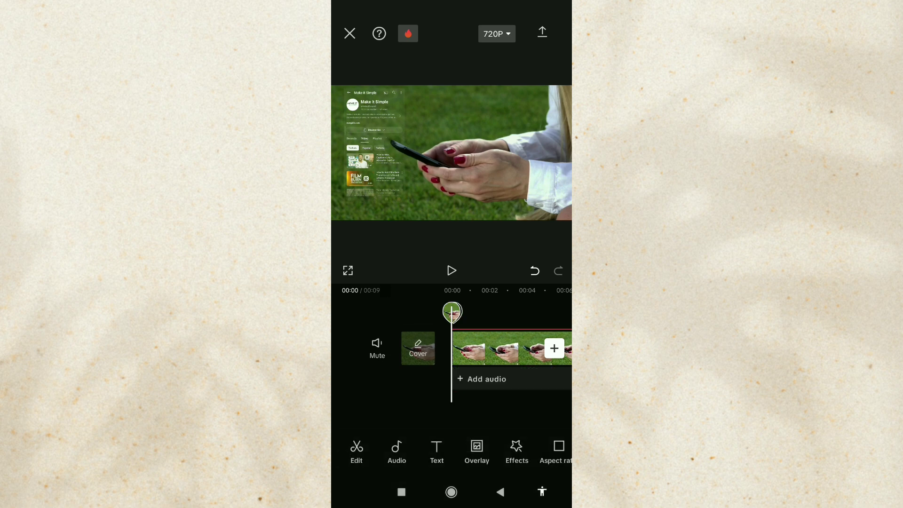
Keyframe the overlay's start and shrink it down onto the phone screen.
left_click(476, 451)
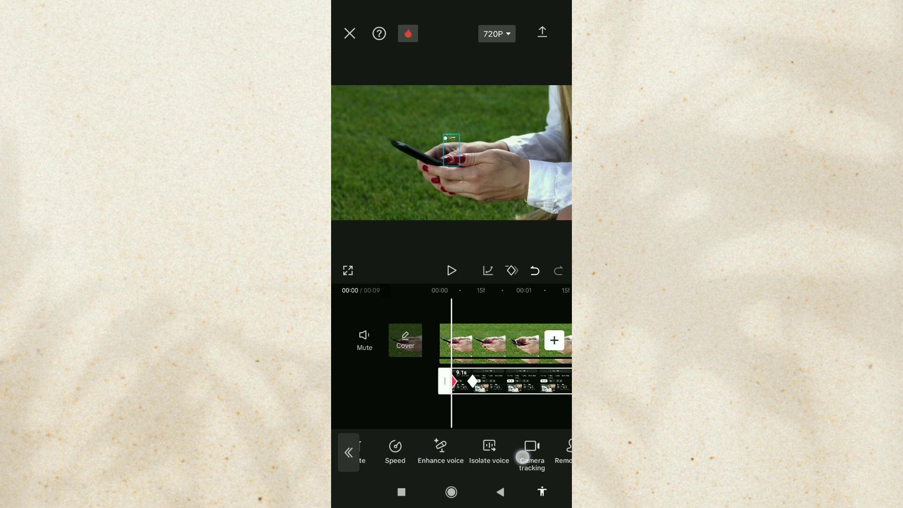
scroll("left", 3)
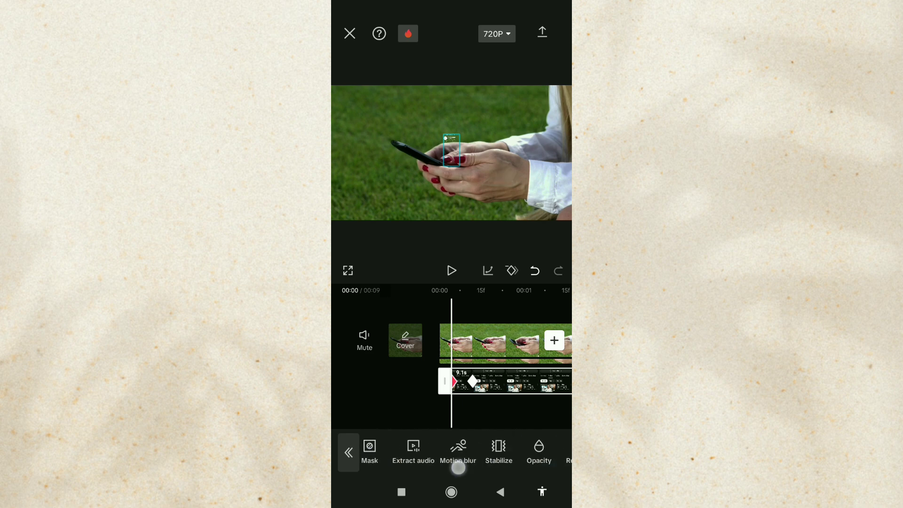
left_click(539, 452)
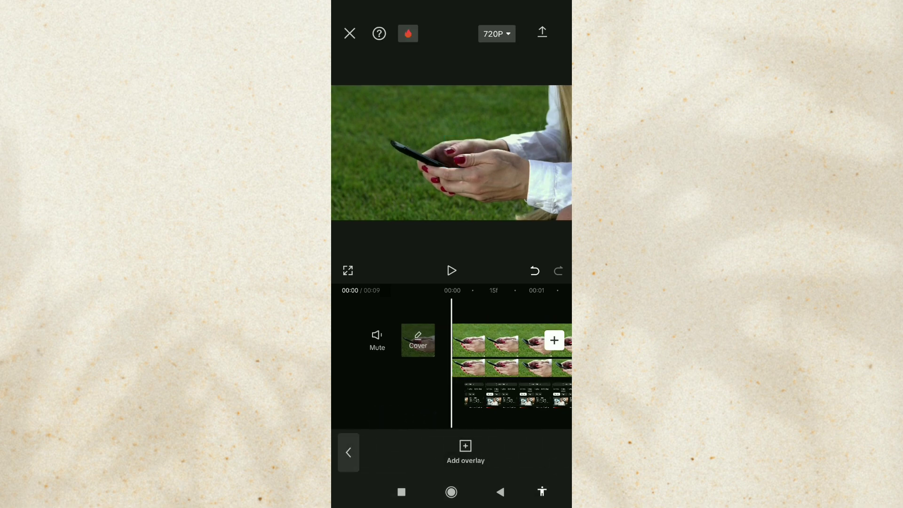
left_click(452, 270)
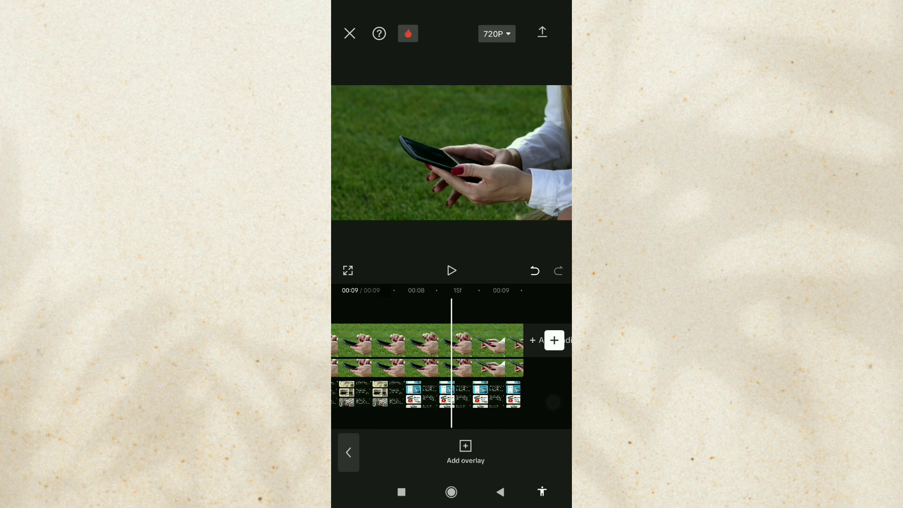
Add an ending keyframe shrinking the overlay onto the phone, and preview playback.
left_click(426, 395)
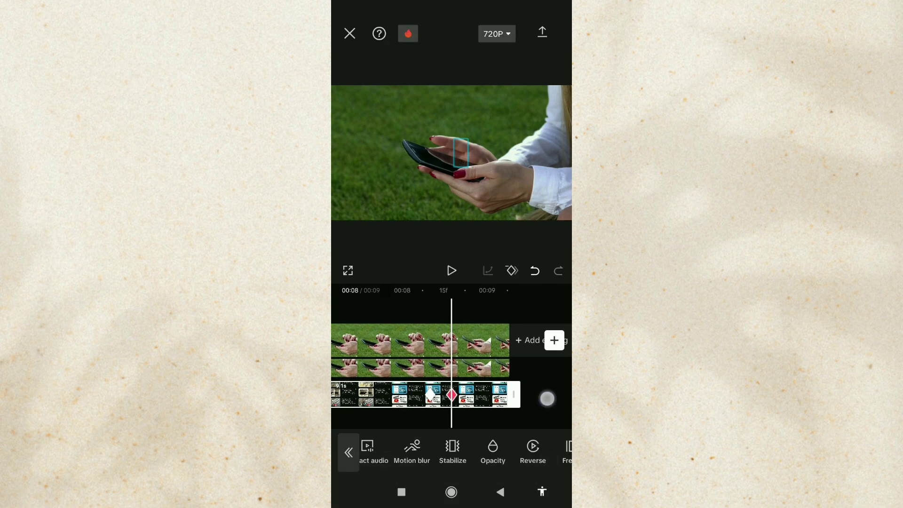
left_click(452, 270)
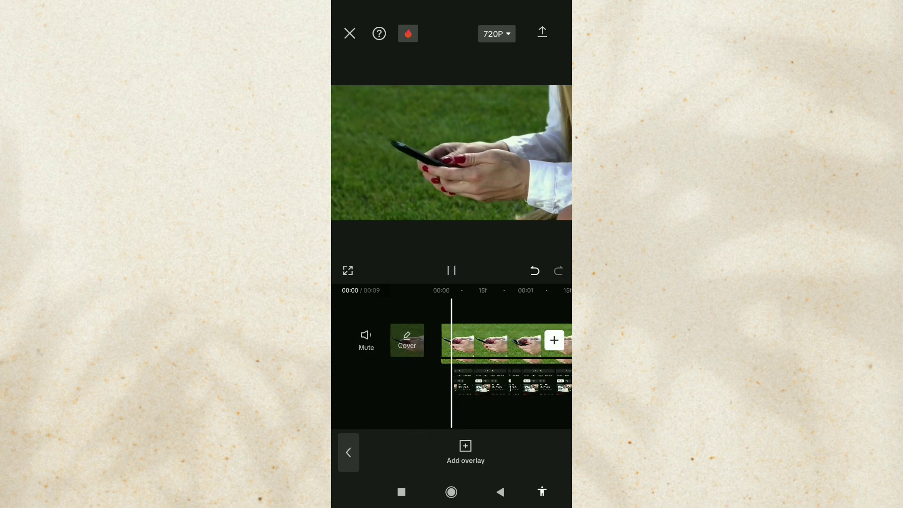
left_click(451, 270)
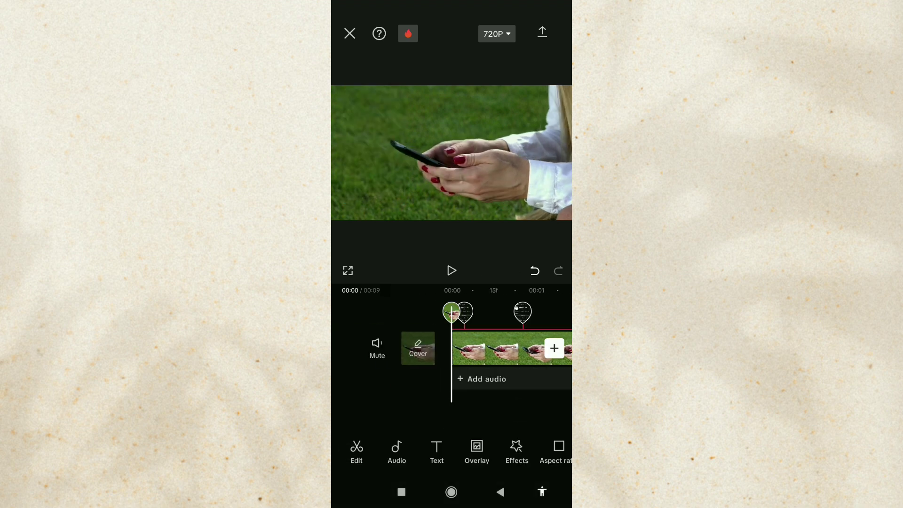
Apply the X-Signal glitch video effect with speed set to 84.
left_click(516, 452)
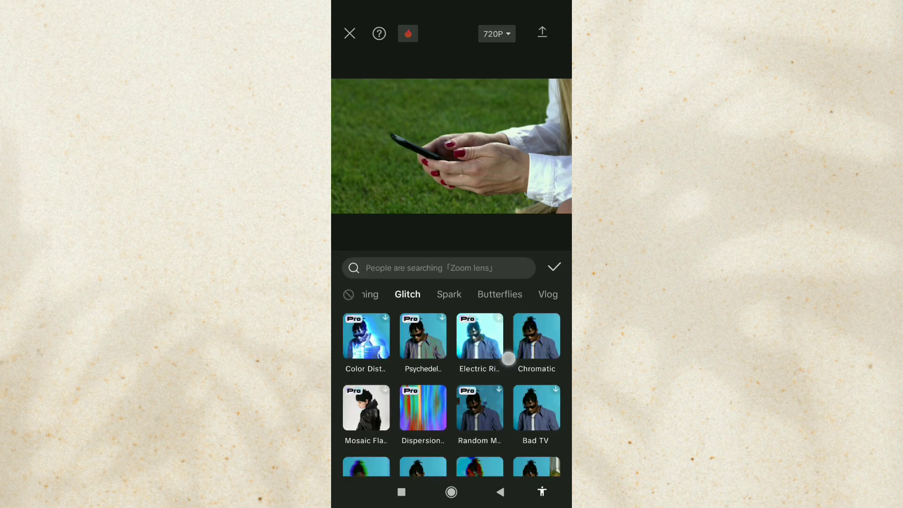
scroll("down", 3)
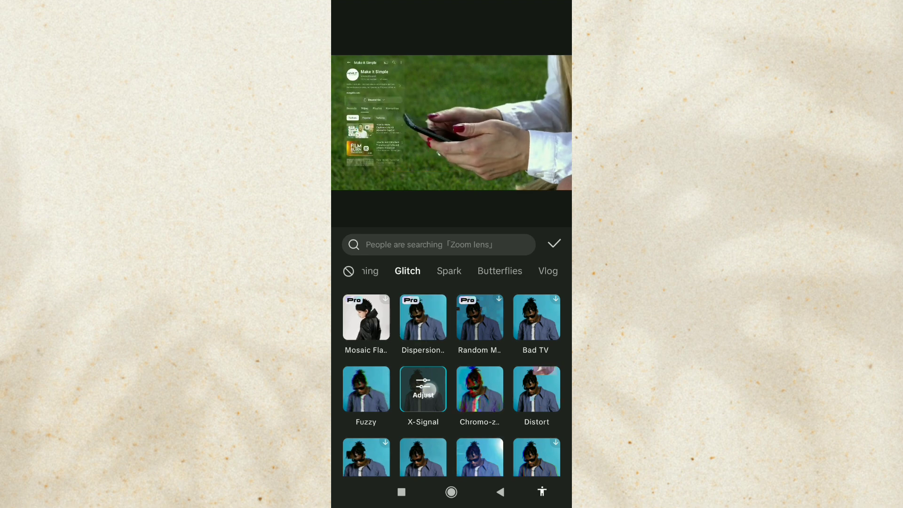
left_click(423, 390)
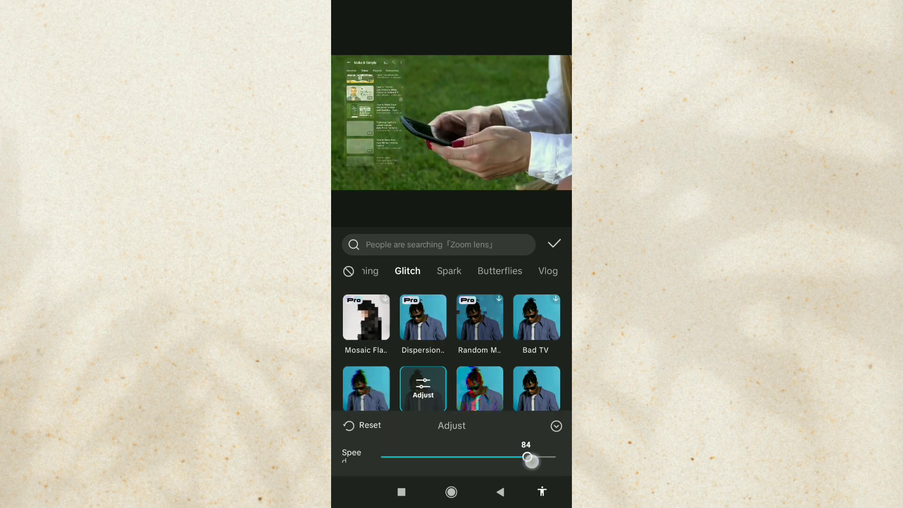
left_click_drag(529, 457, 489, 457)
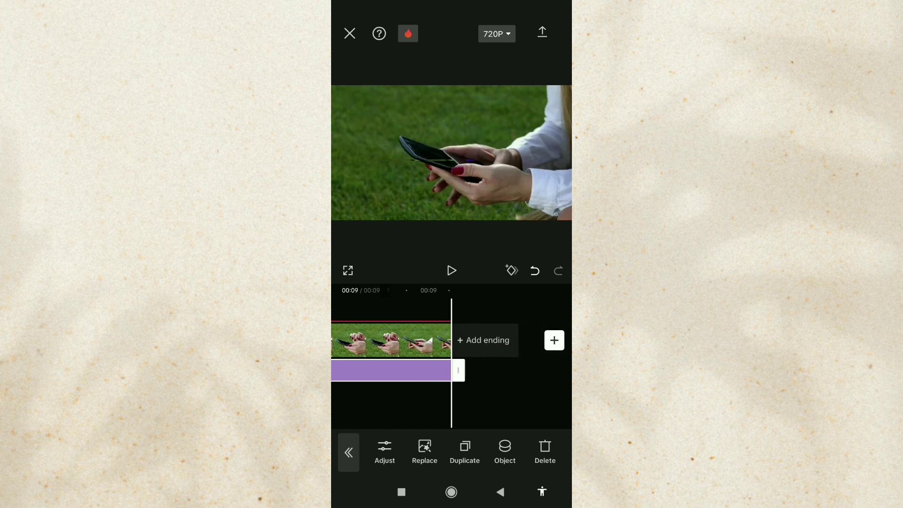
Target the X-Signal effect at the screen-recording overlay clip.
left_click(504, 451)
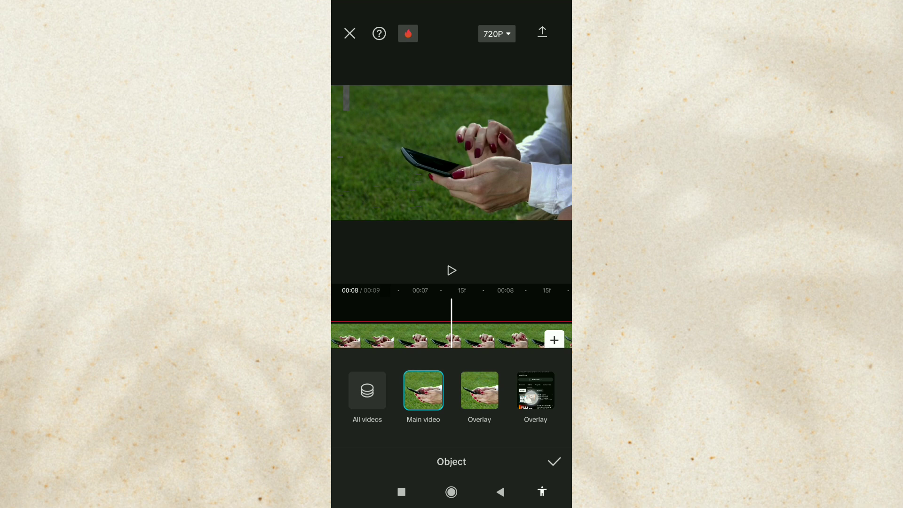
left_click(535, 390)
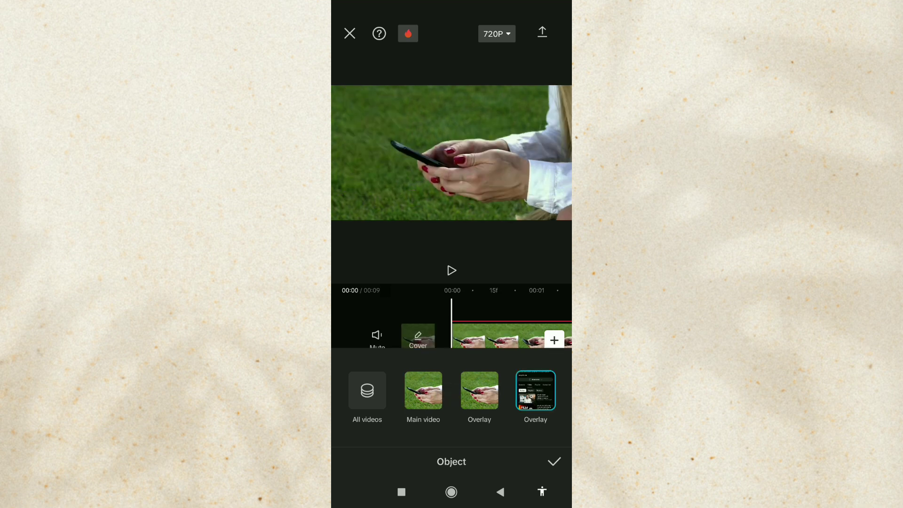
left_click(553, 461)
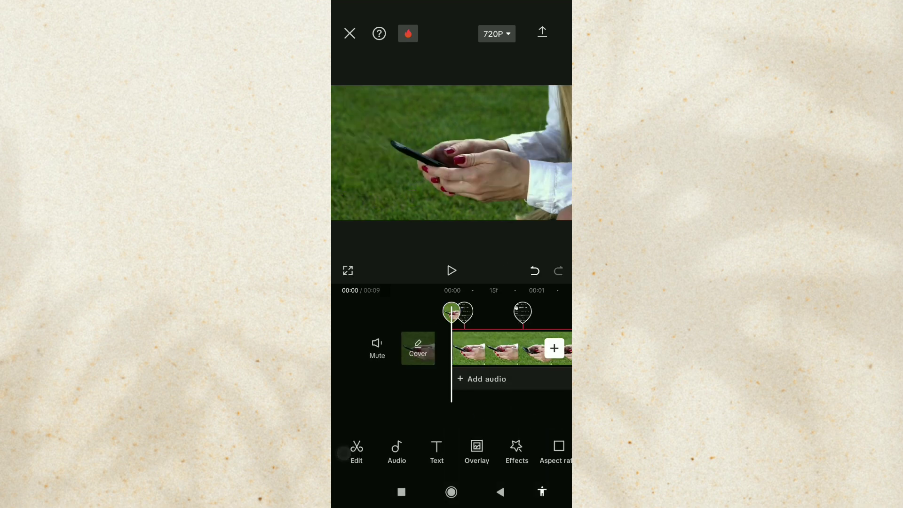
left_click(451, 270)
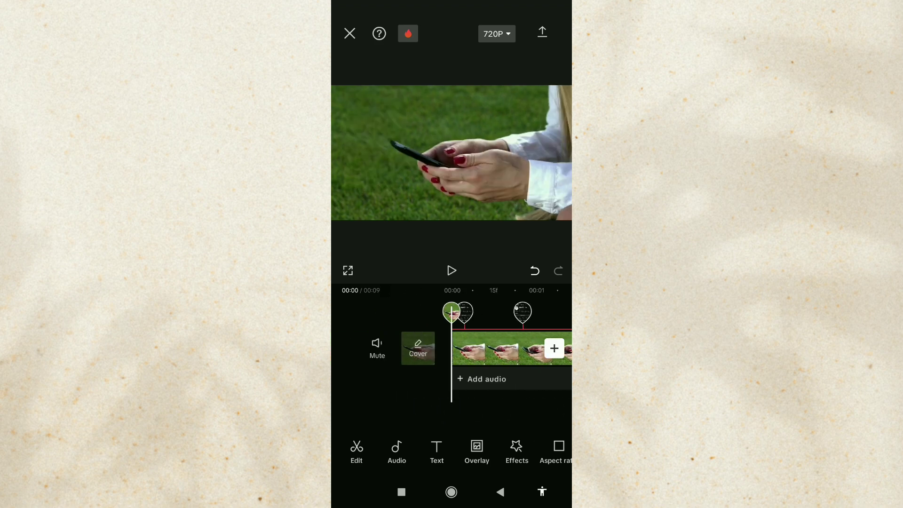
Search Sound FX for 'hologram' and add Sound 3 at the video start.
left_click(396, 451)
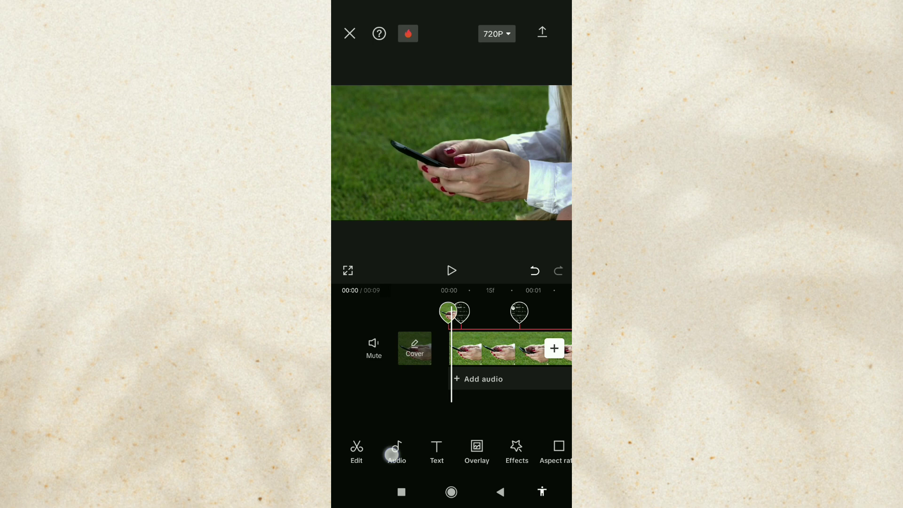
left_click(396, 451)
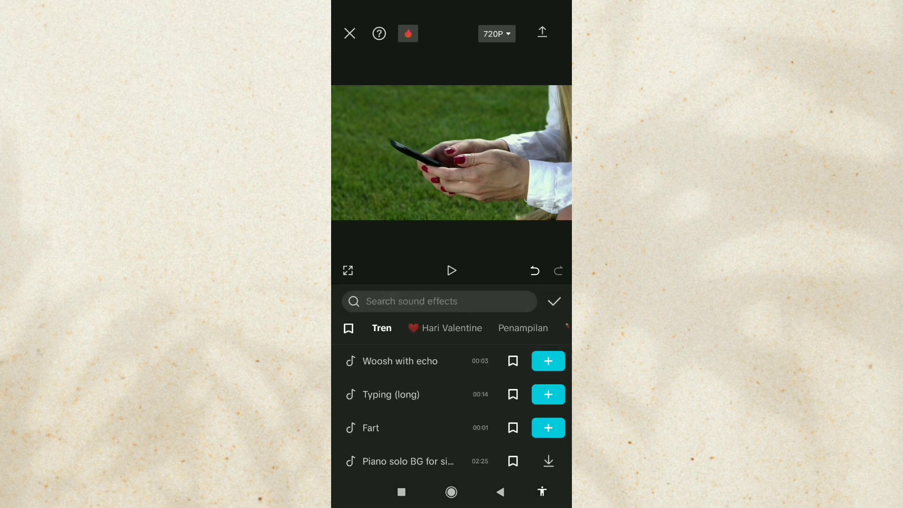
left_click(438, 301)
type("hologram")
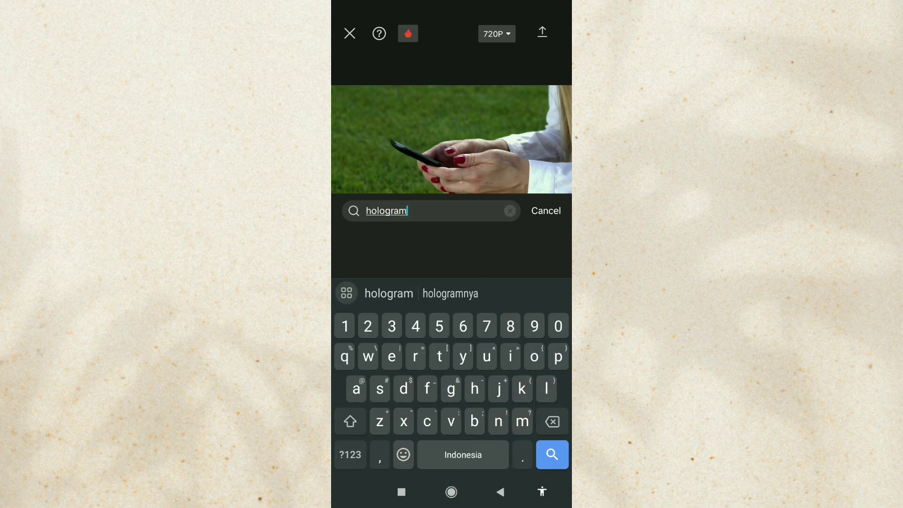
left_click(551, 454)
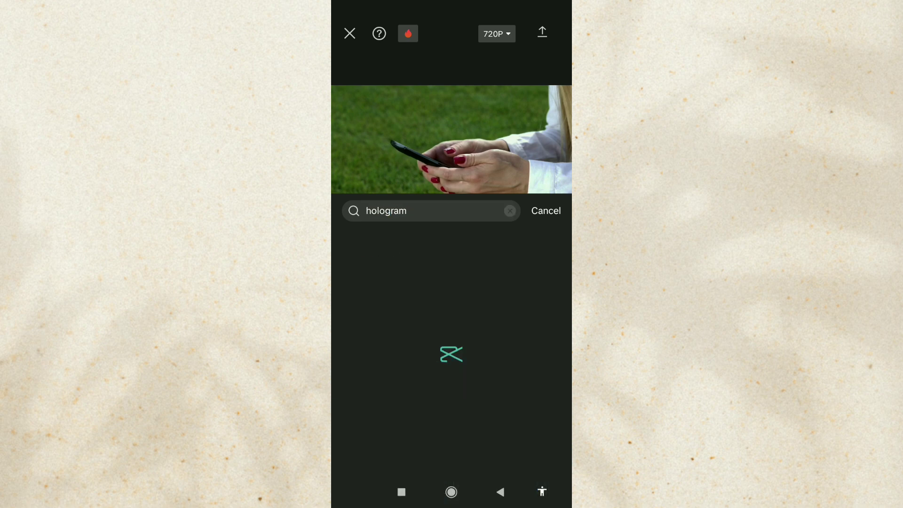
key("Enter")
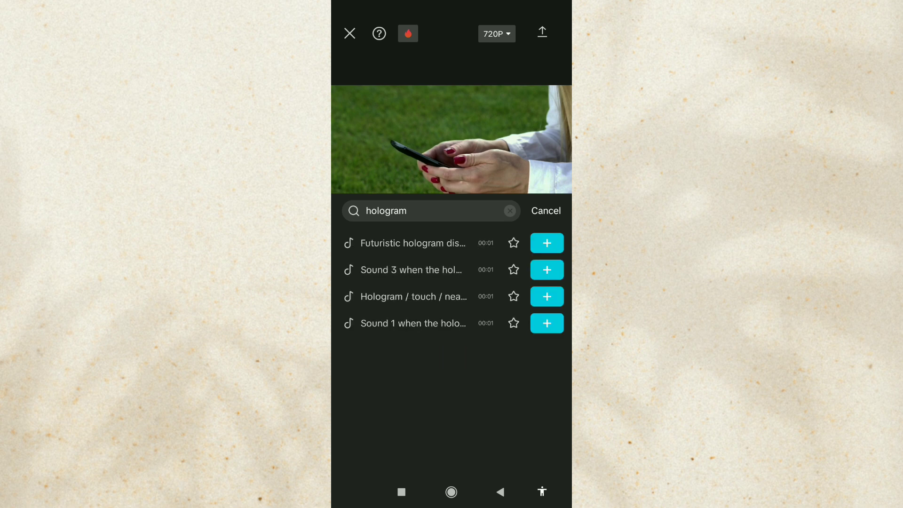
left_click(546, 269)
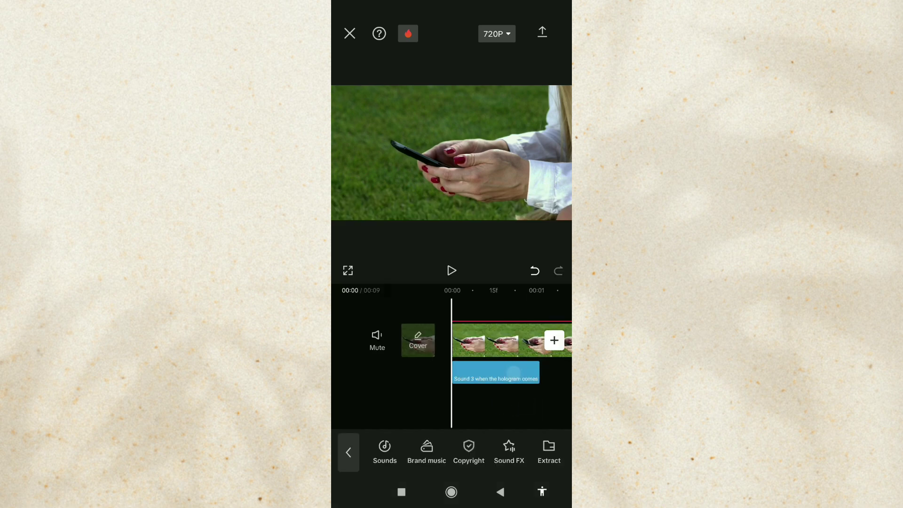
Add the same hologram sound again near the end of the video.
left_click(451, 270)
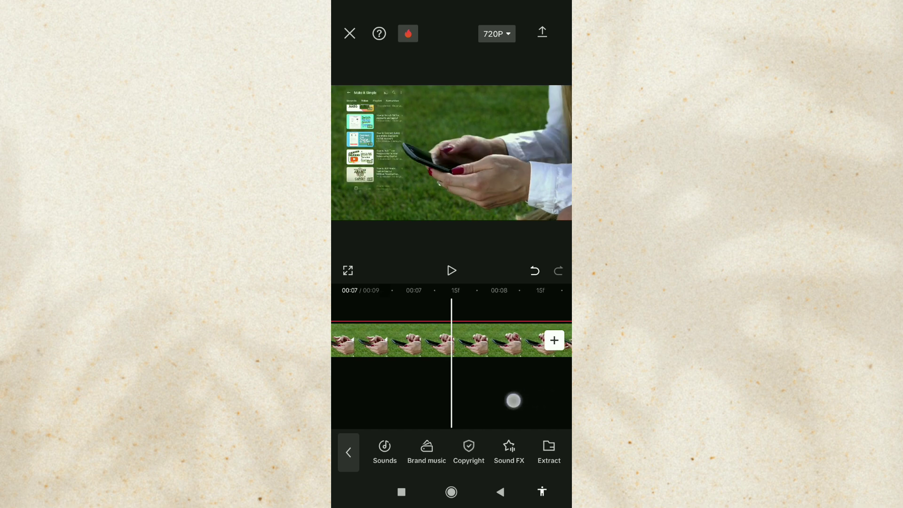
left_click(509, 451)
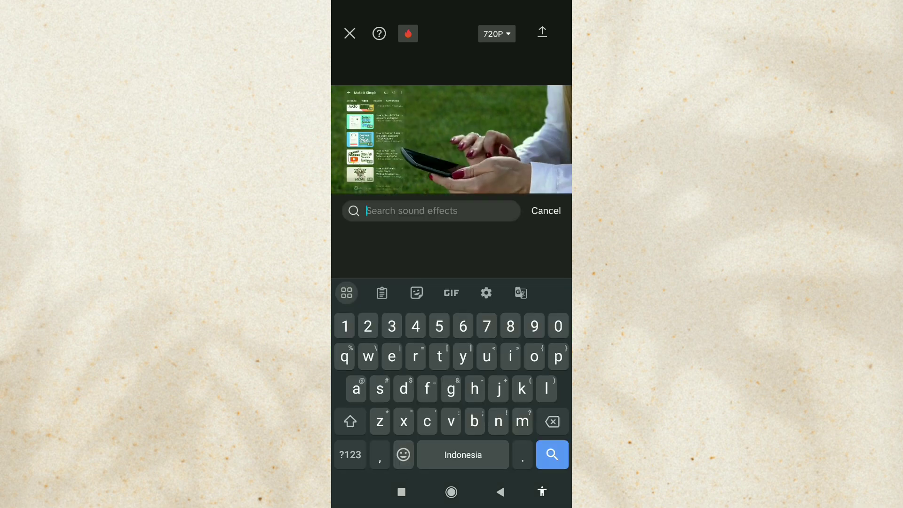
left_click(545, 211)
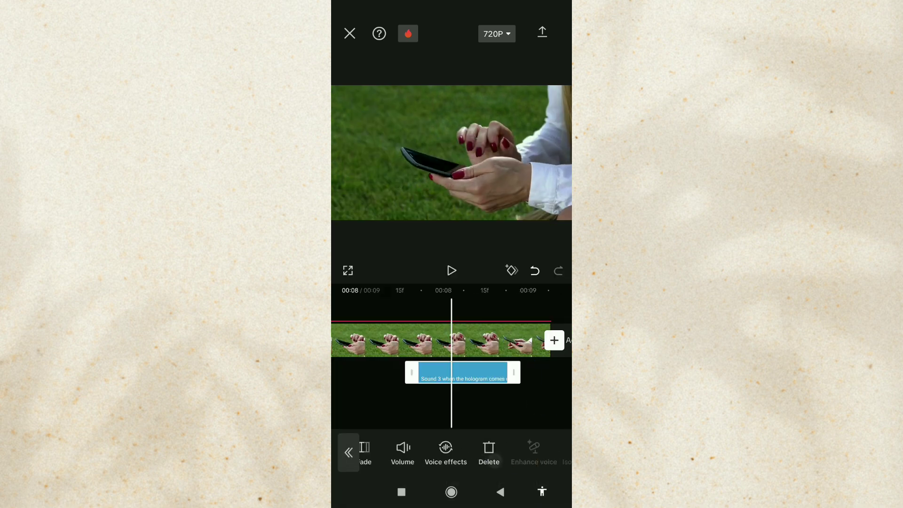